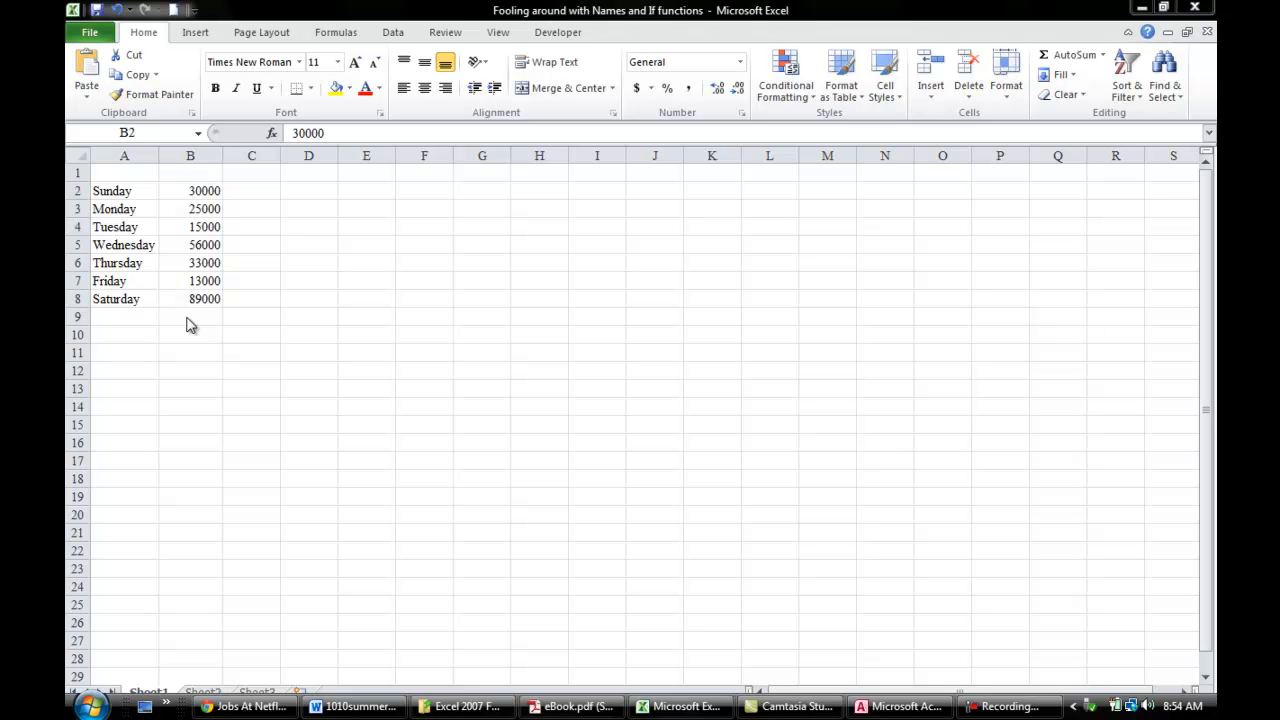
Name the Sunday sales cell B2 'Sunday' via the Name Box
{"action": "left_click", "coordinate": [336, 32]}
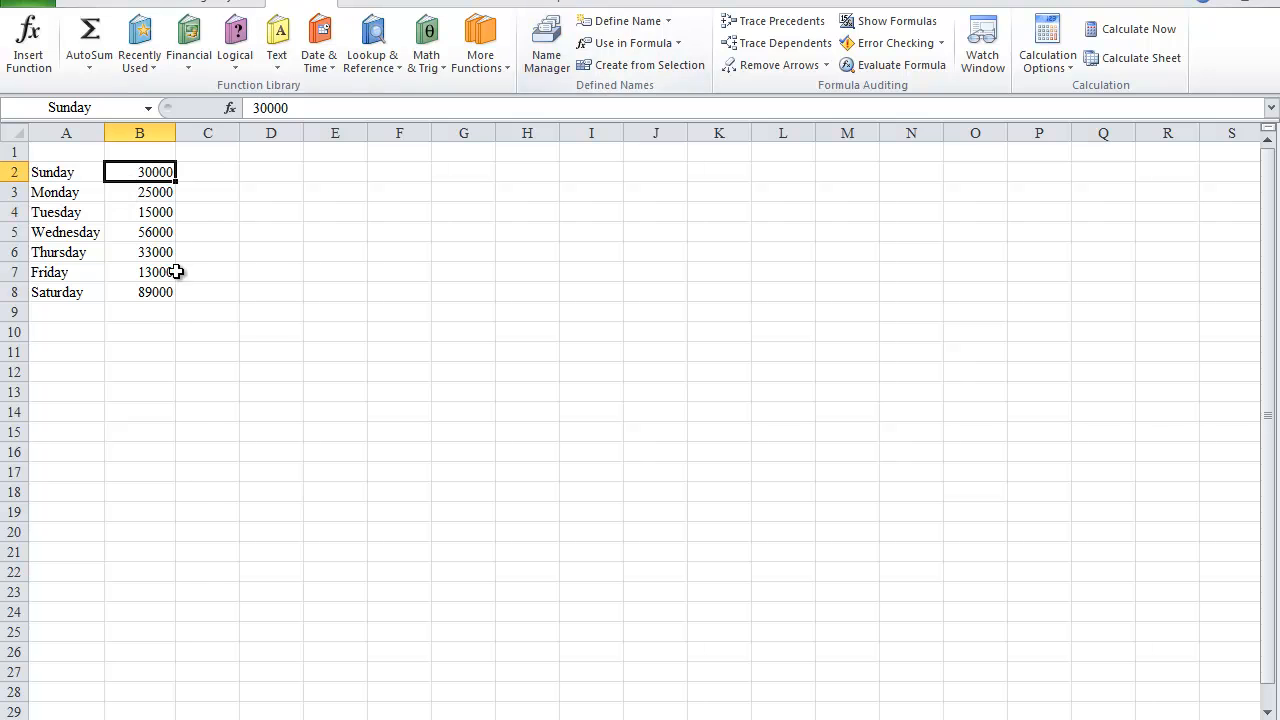
{"action": "mouse_move", "coordinate": [146, 172]}
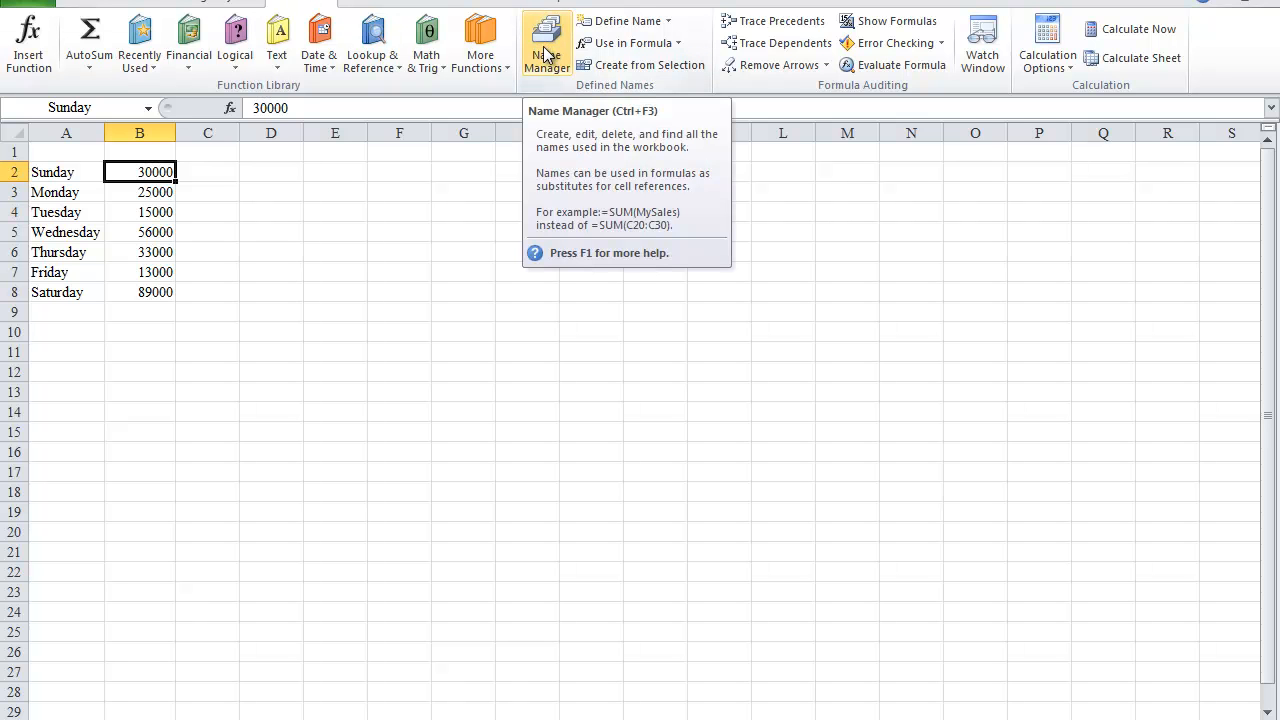
Delete the defined name Sunday in the Name Manager and confirm
{"action": "left_click", "coordinate": [546, 42]}
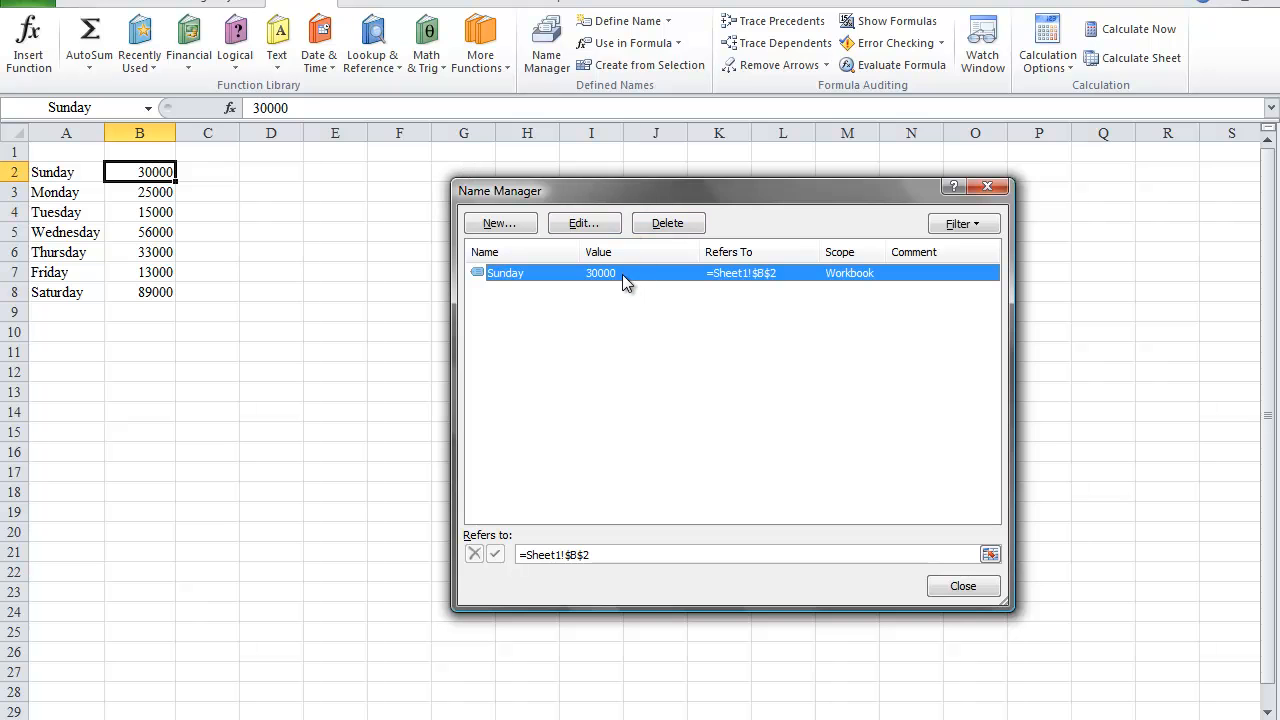
{"action": "left_click", "coordinate": [668, 224]}
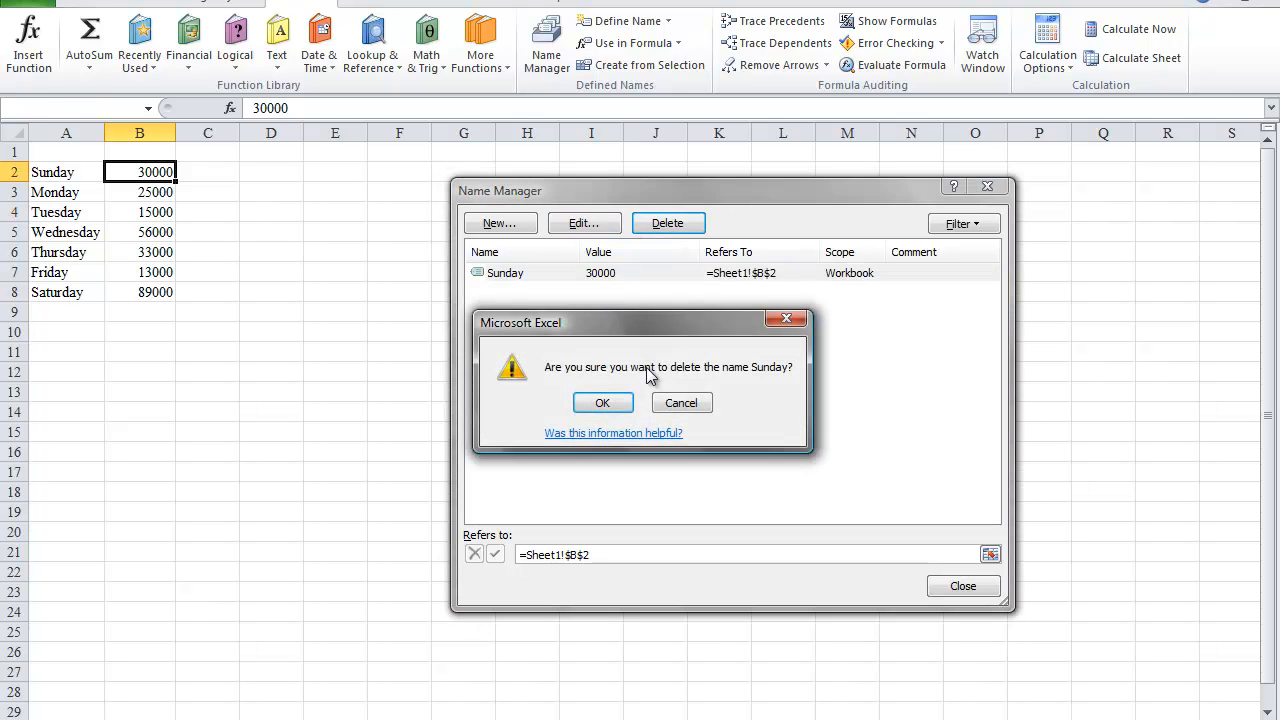
{"action": "left_click", "coordinate": [602, 402]}
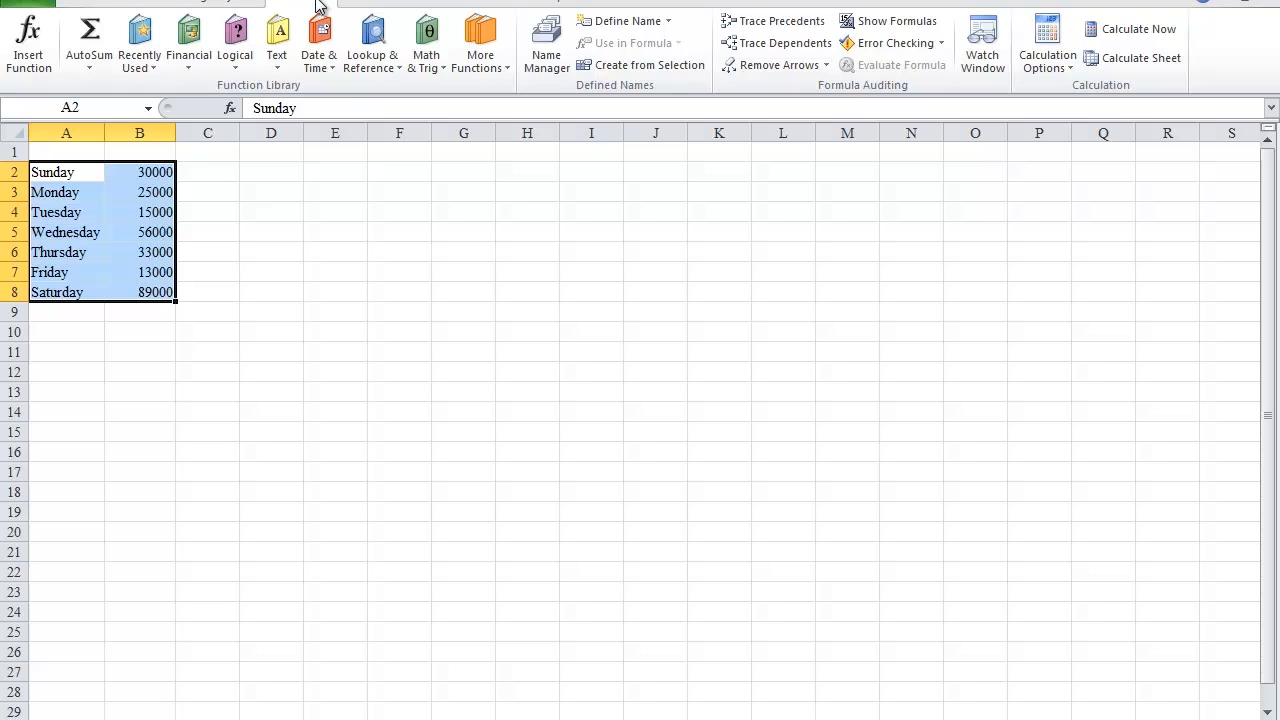
{"action": "mouse_move", "coordinate": [632, 100]}
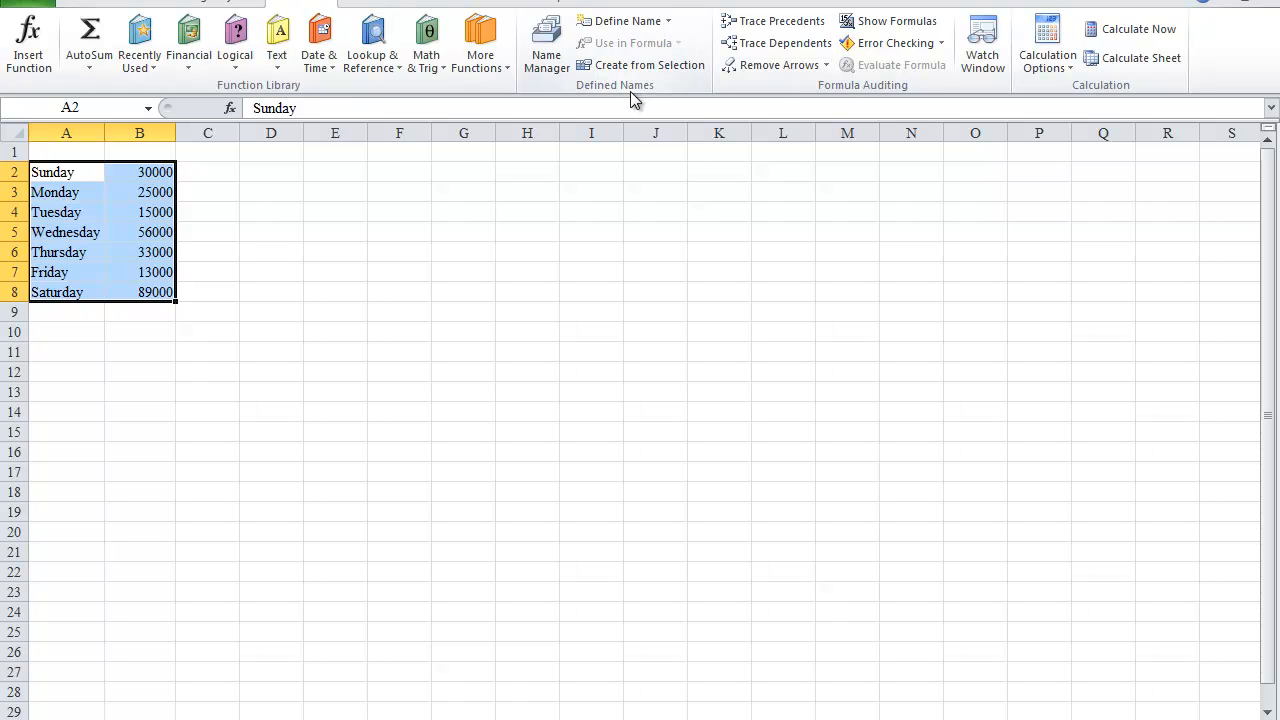
{"action": "mouse_move", "coordinate": [640, 64]}
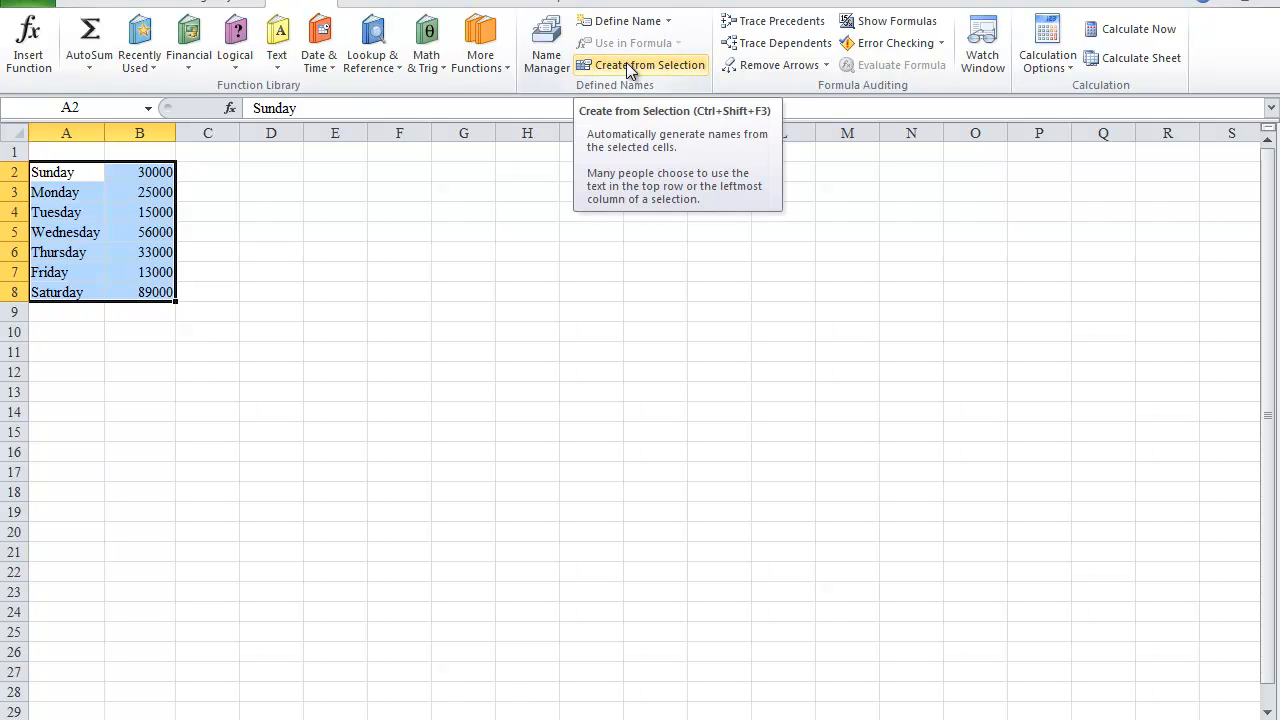
Create names for B2:B8 from the weekday labels in the left column of A2:B8
{"action": "left_click", "coordinate": [652, 64]}
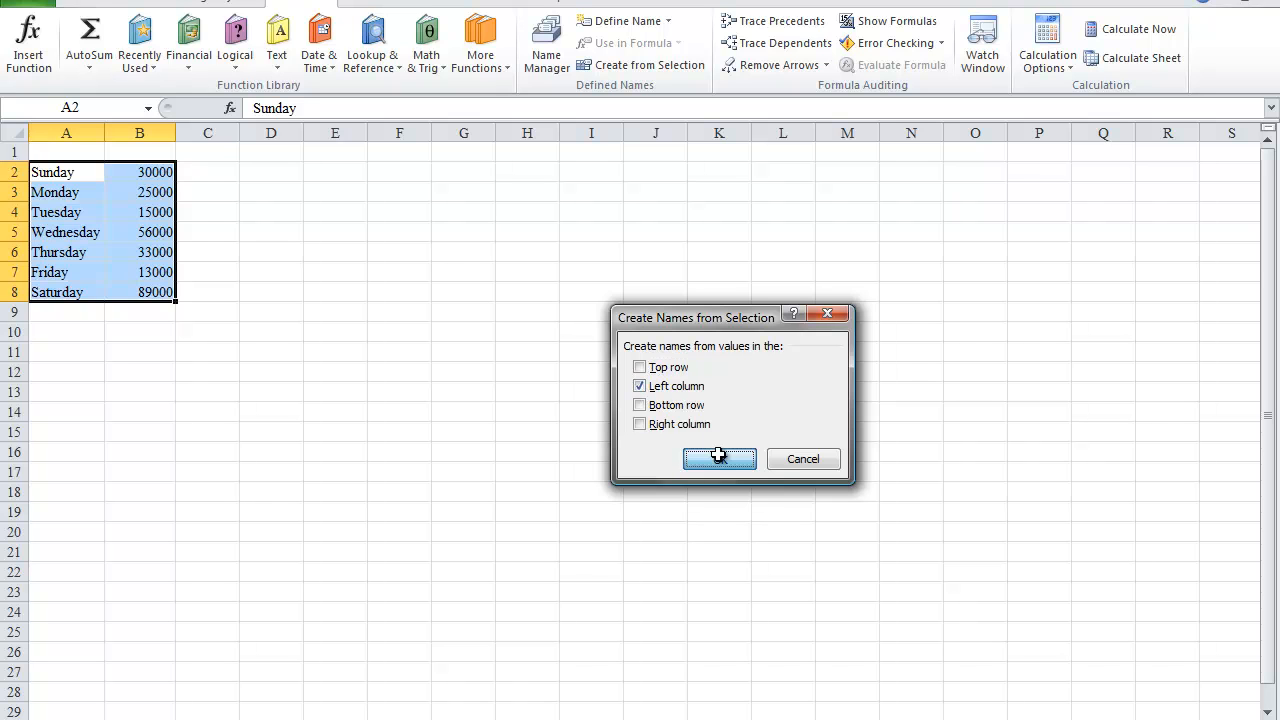
{"action": "left_click", "coordinate": [720, 458]}
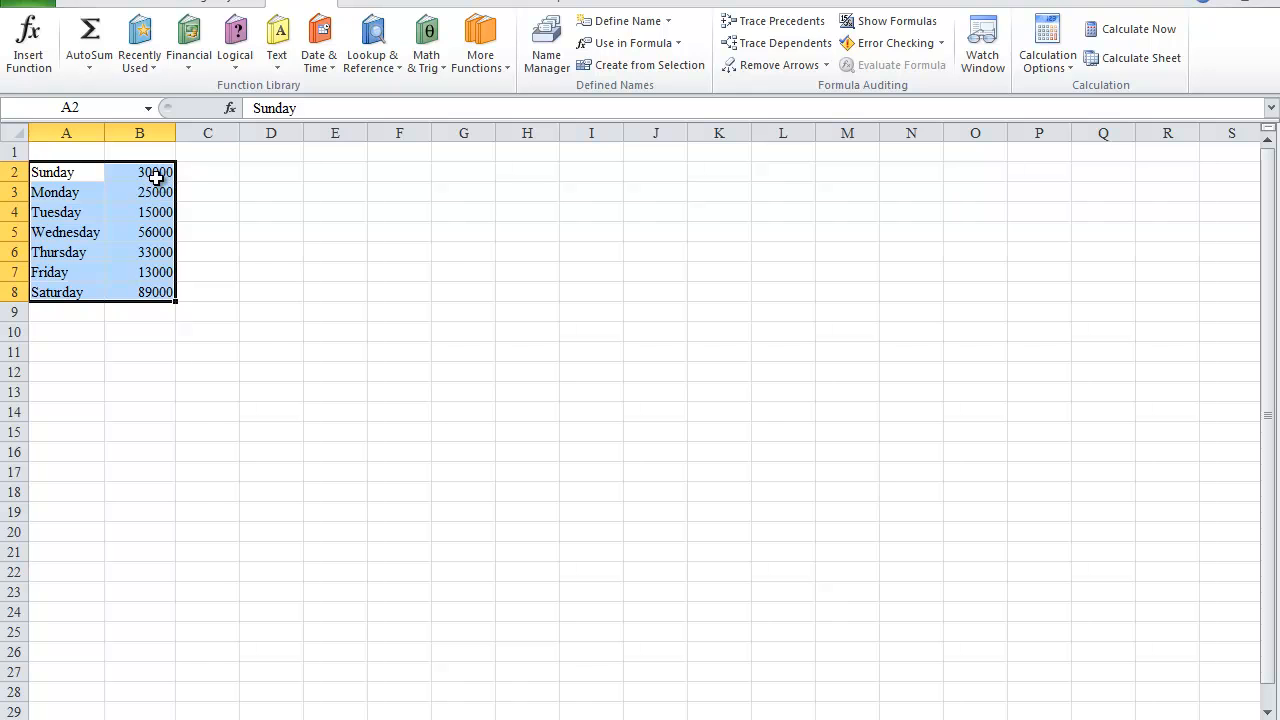
{"action": "left_click", "coordinate": [140, 172]}
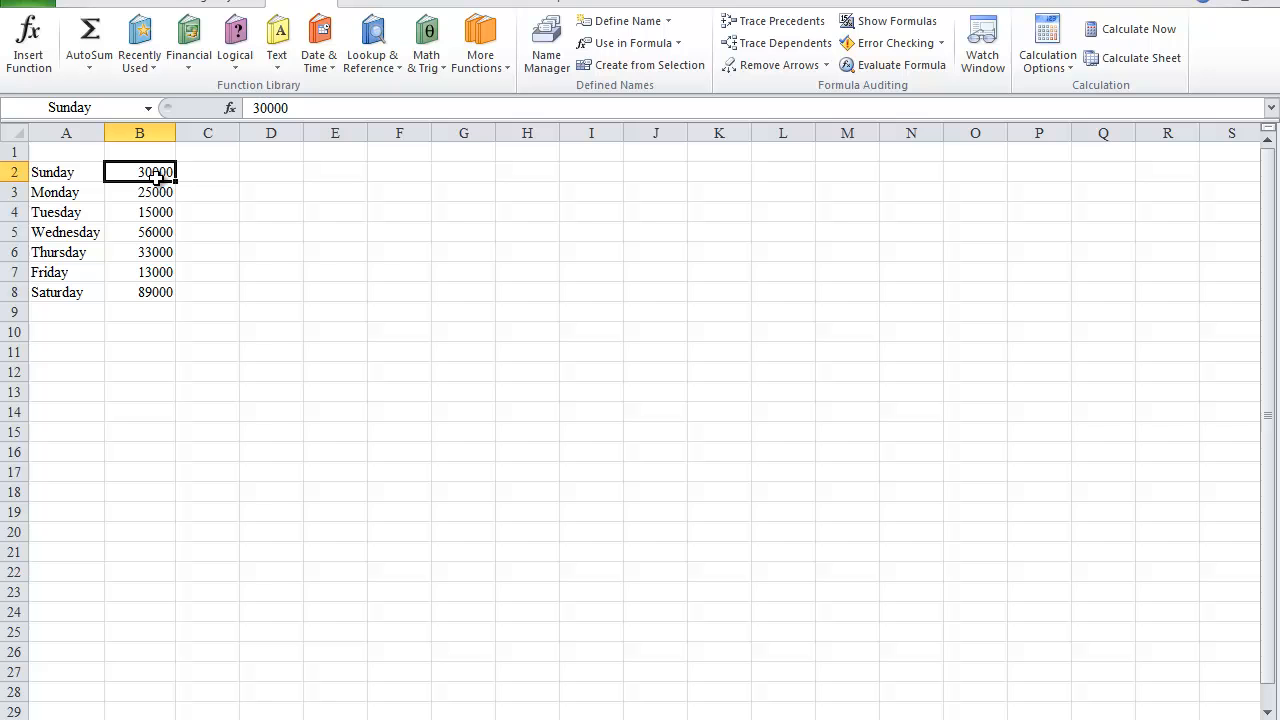
{"action": "left_click", "coordinate": [140, 192]}
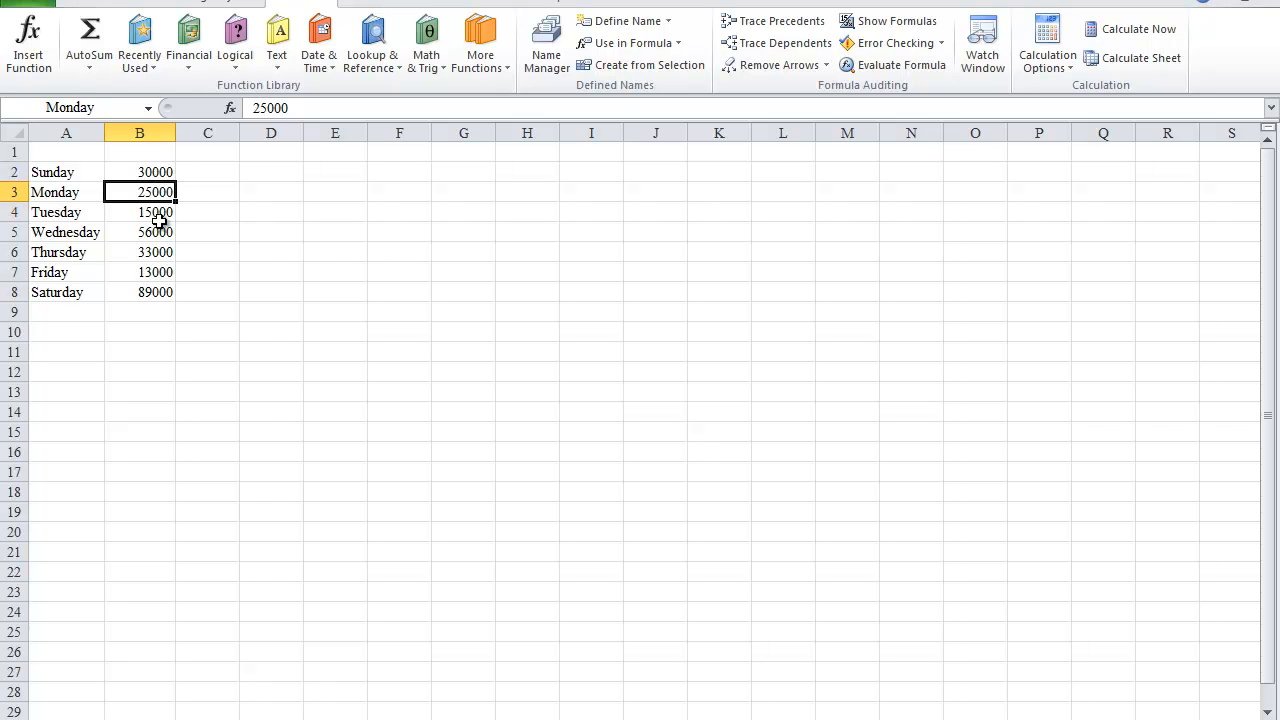
{"action": "left_click", "coordinate": [140, 292]}
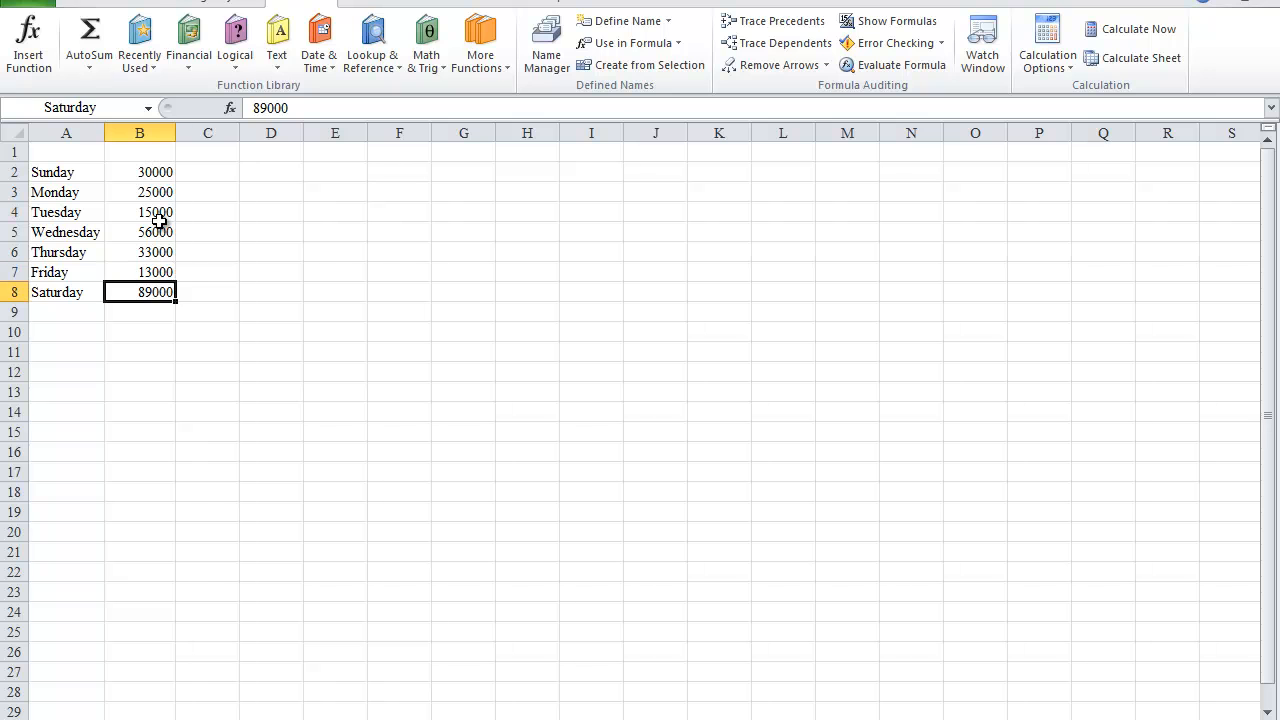
{"action": "left_click", "coordinate": [140, 332]}
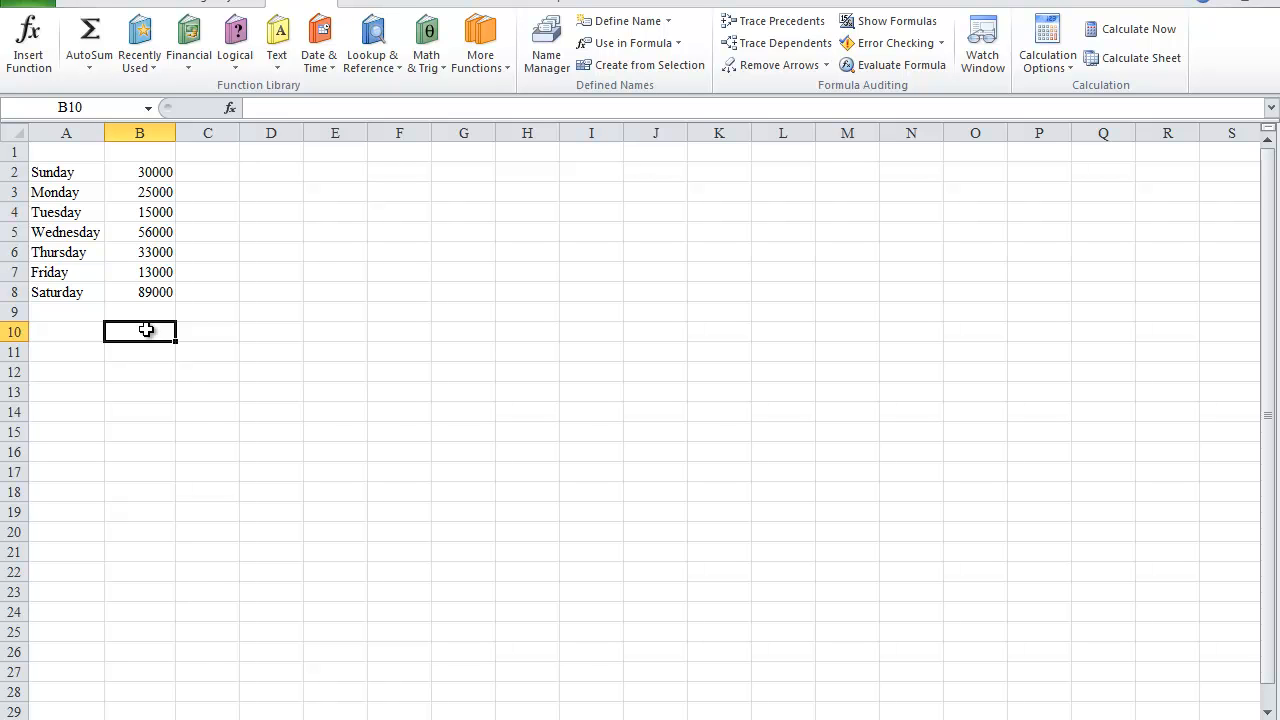
{"action": "mouse_move", "coordinate": [150, 172]}
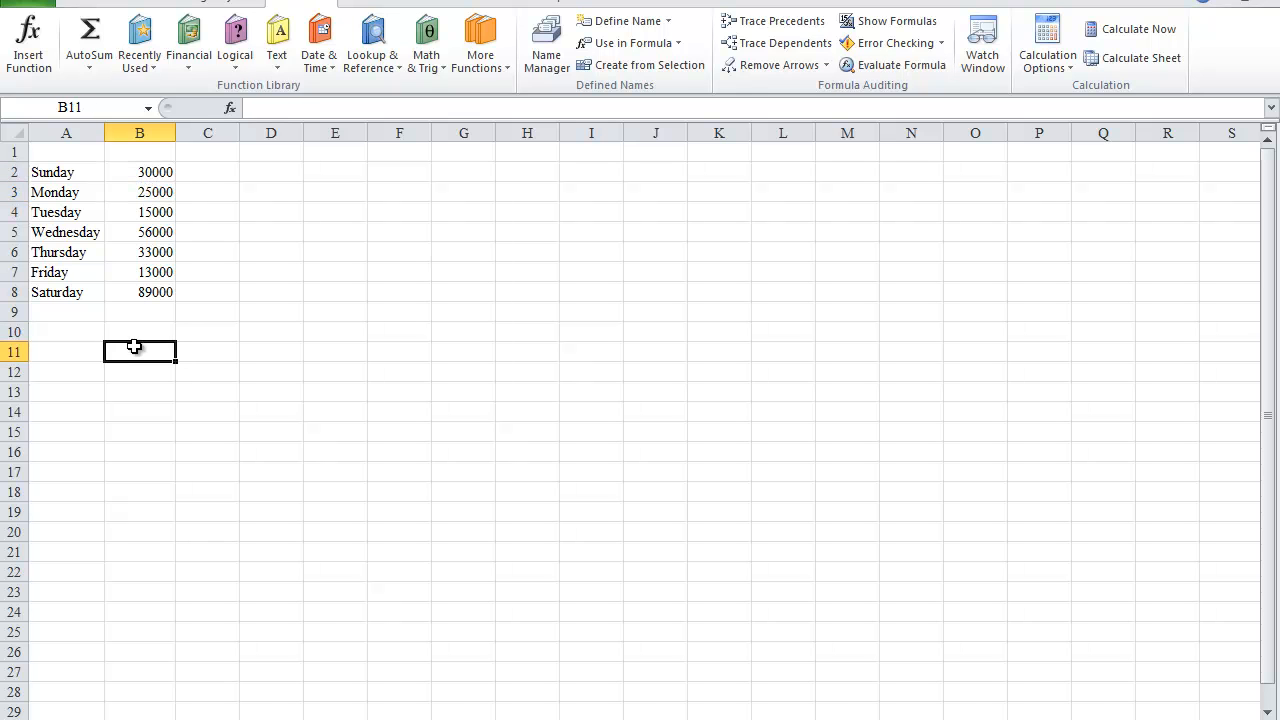
Enter =Sunday-Monday in B11 so it returns 5000
{"action": "type", "text": "=sunday"}
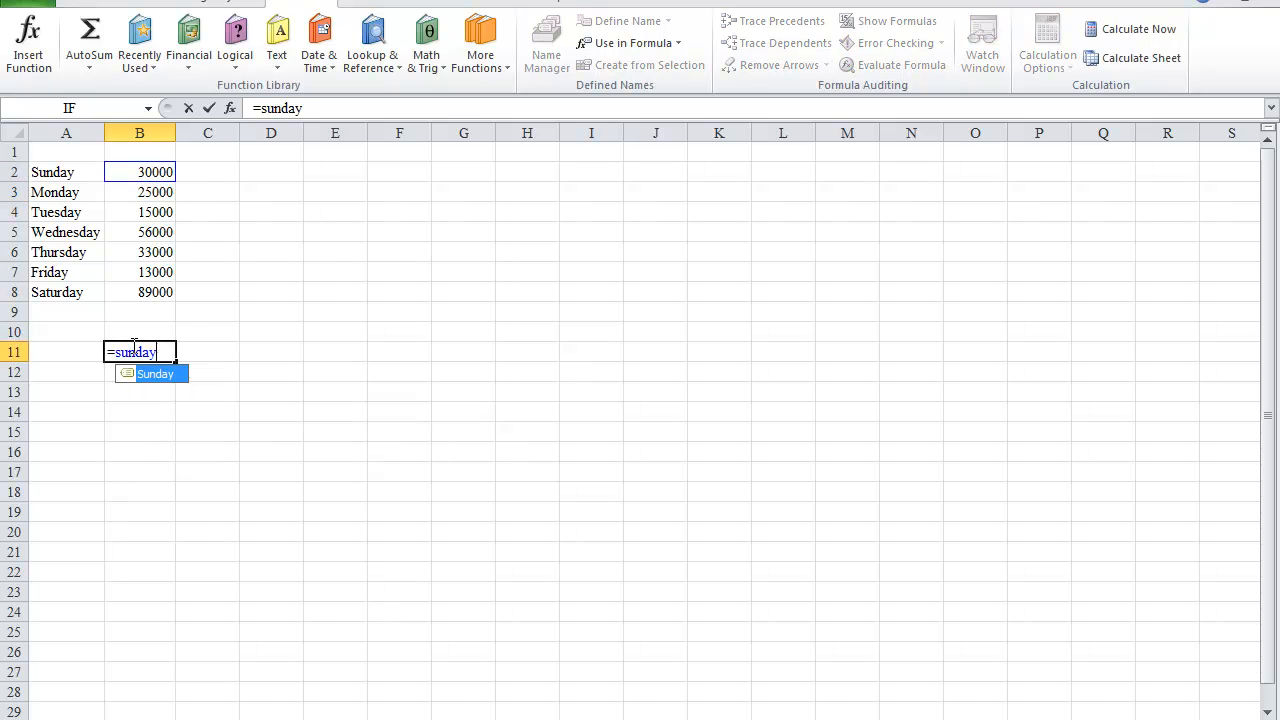
{"action": "type", "text": "-monda"}
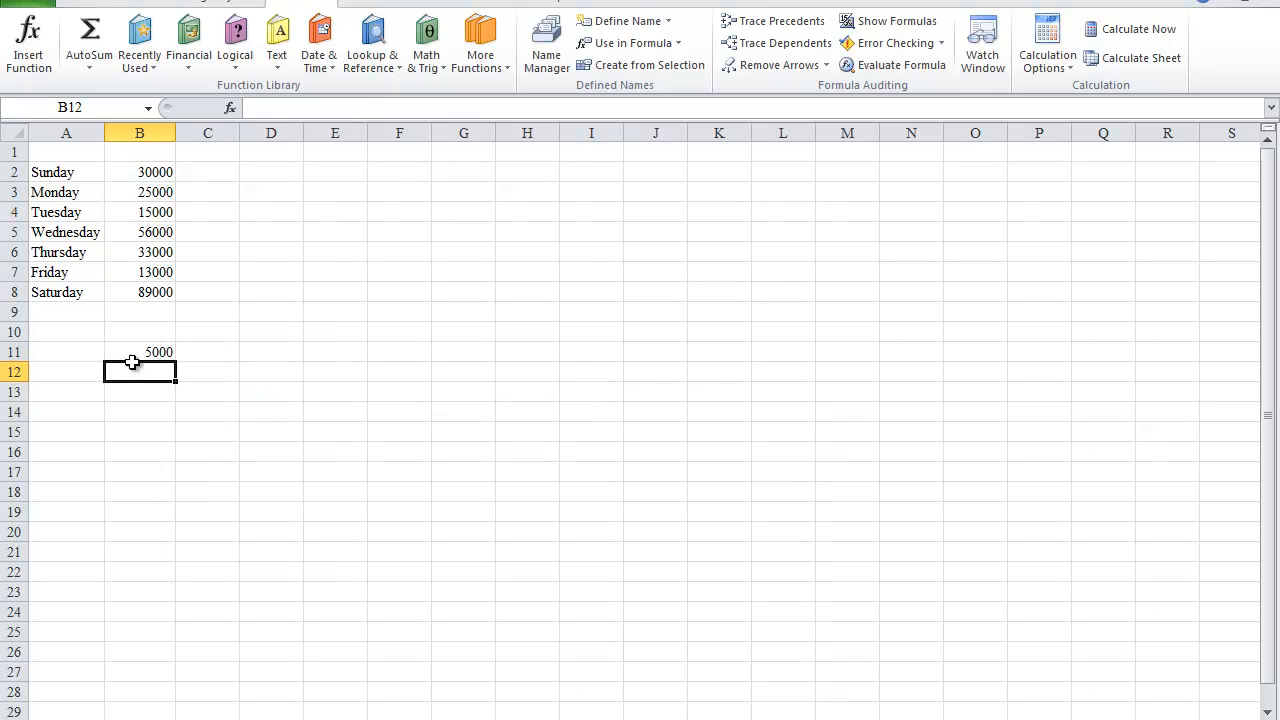
{"action": "mouse_move", "coordinate": [144, 372]}
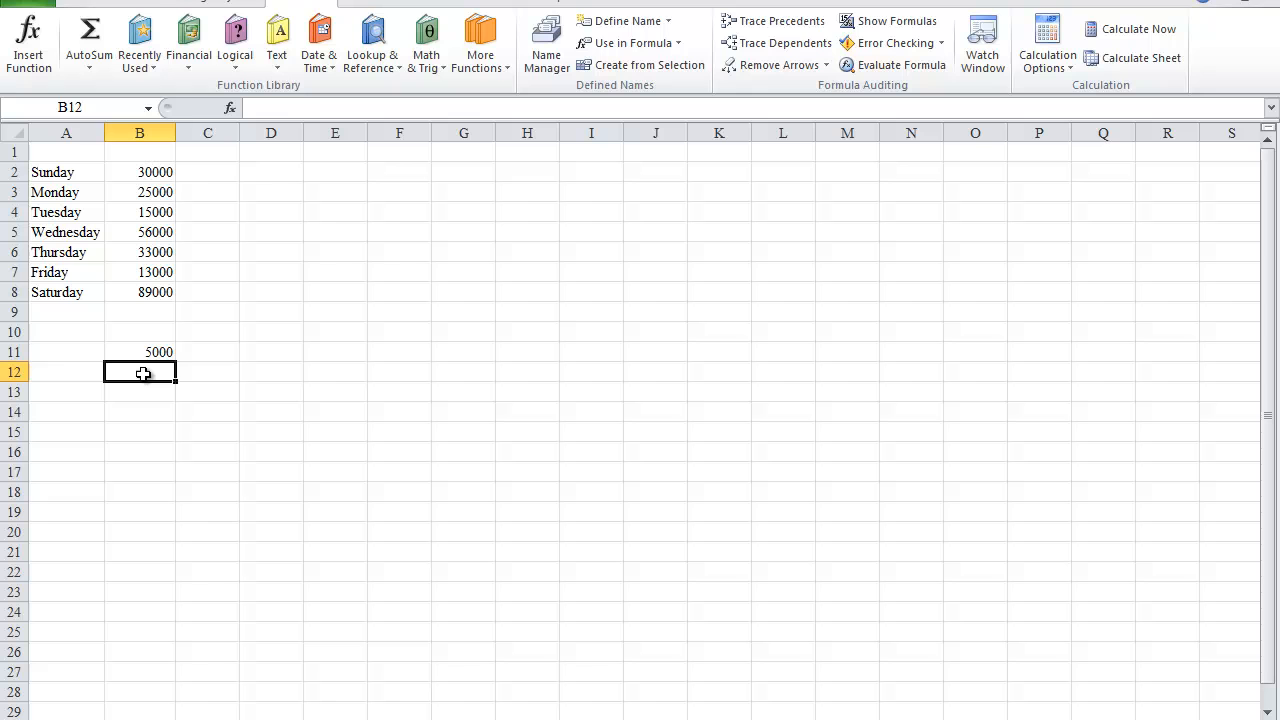